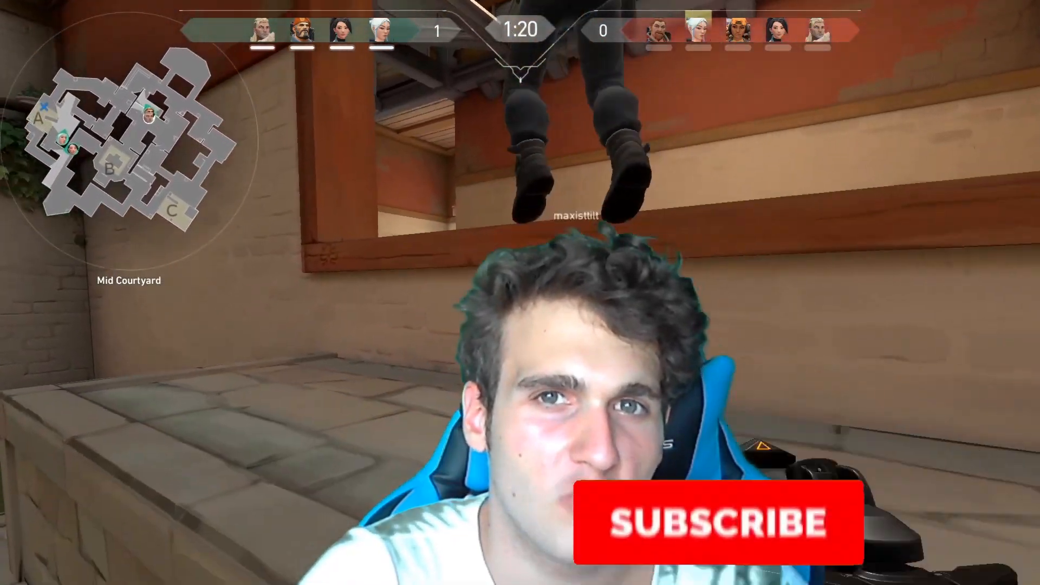
# Focus the PDF and scroll page 3 until the maps-and-movement critique is fully visible.
pyautogui.click(721, 521)
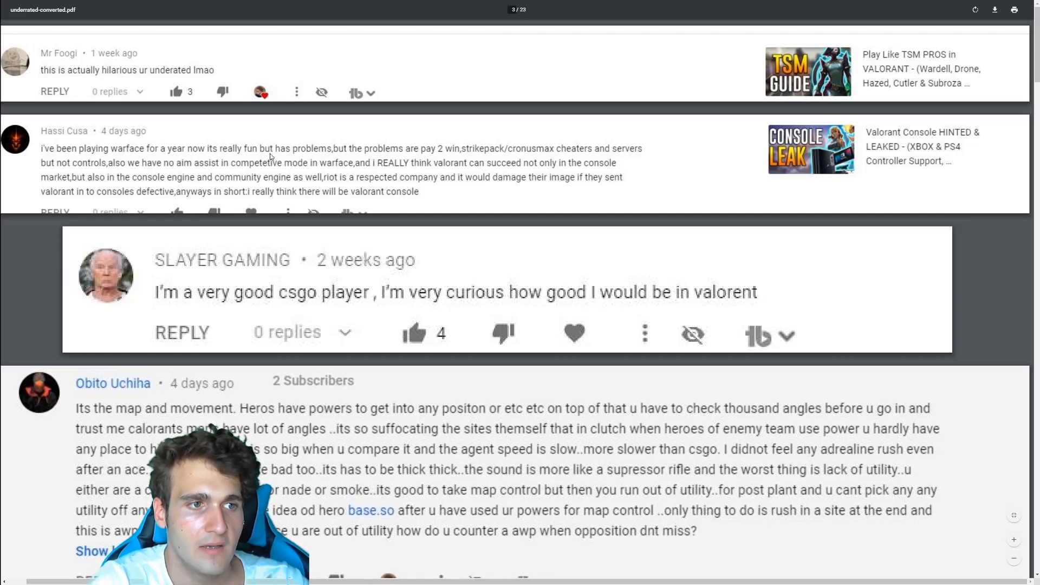
pyautogui.moveTo(623, 168)
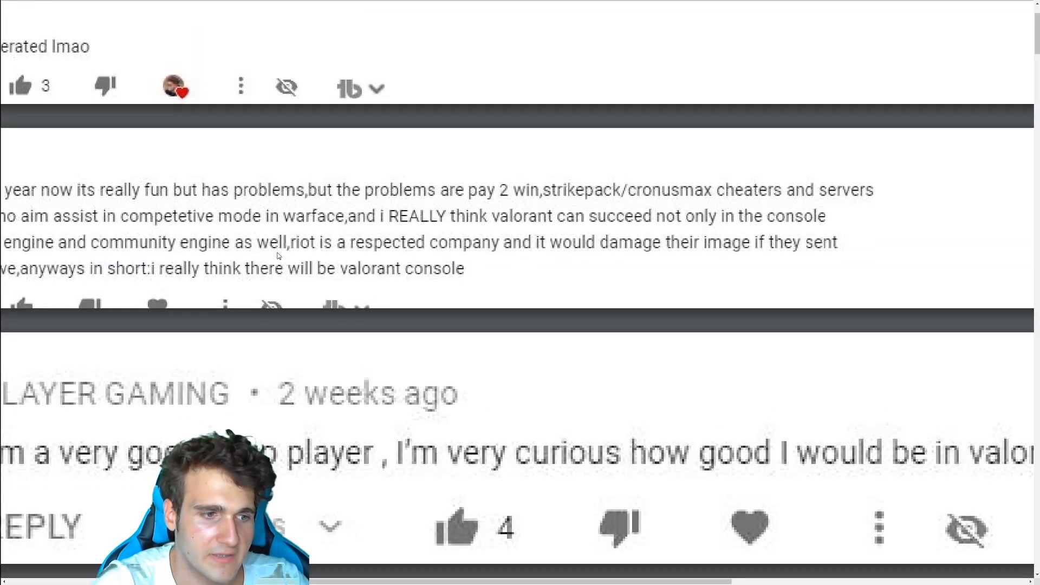
pyautogui.scroll(-3)
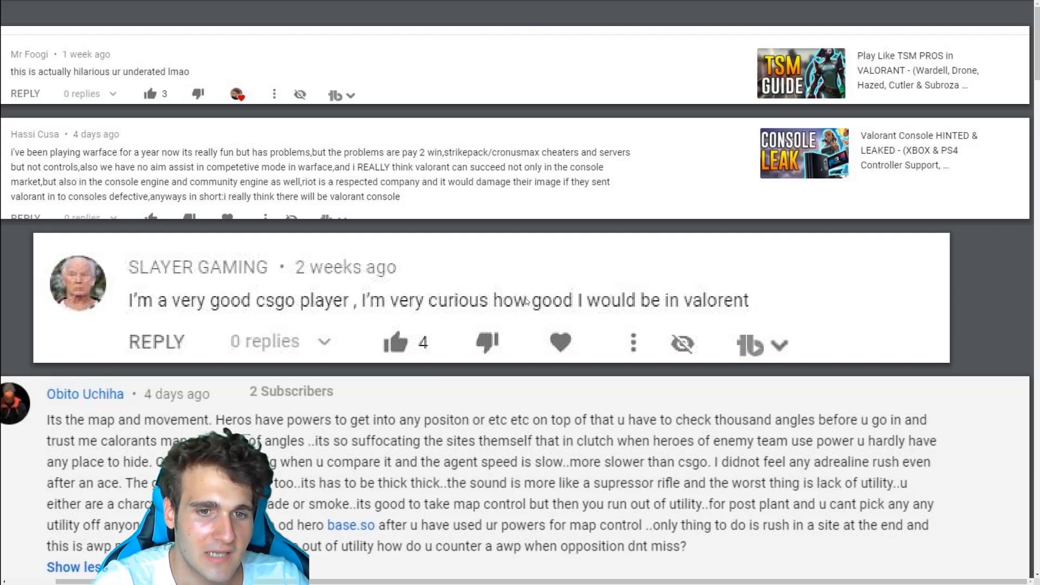
pyautogui.moveTo(705, 312)
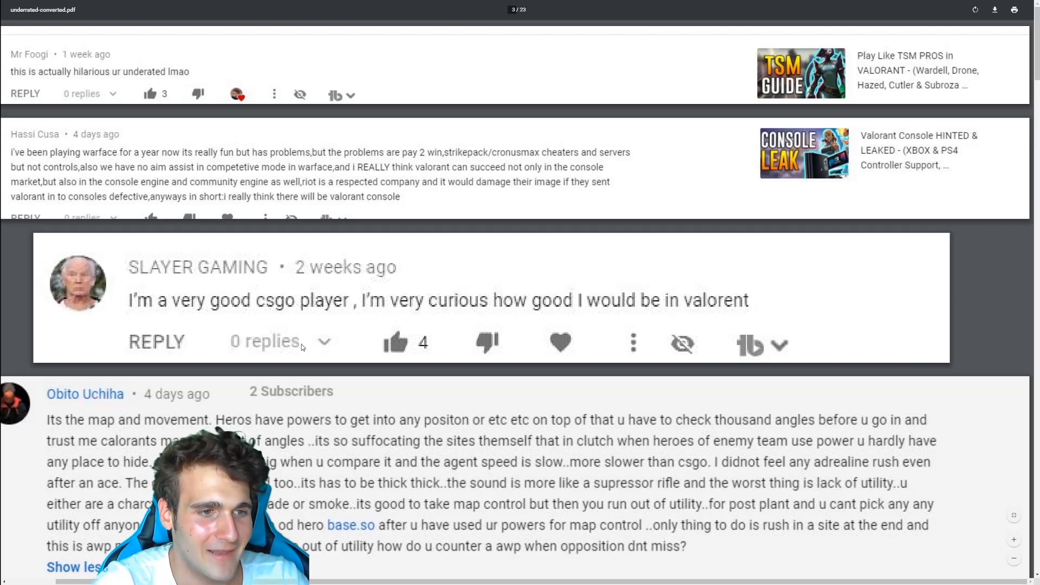
pyautogui.scroll(-3)
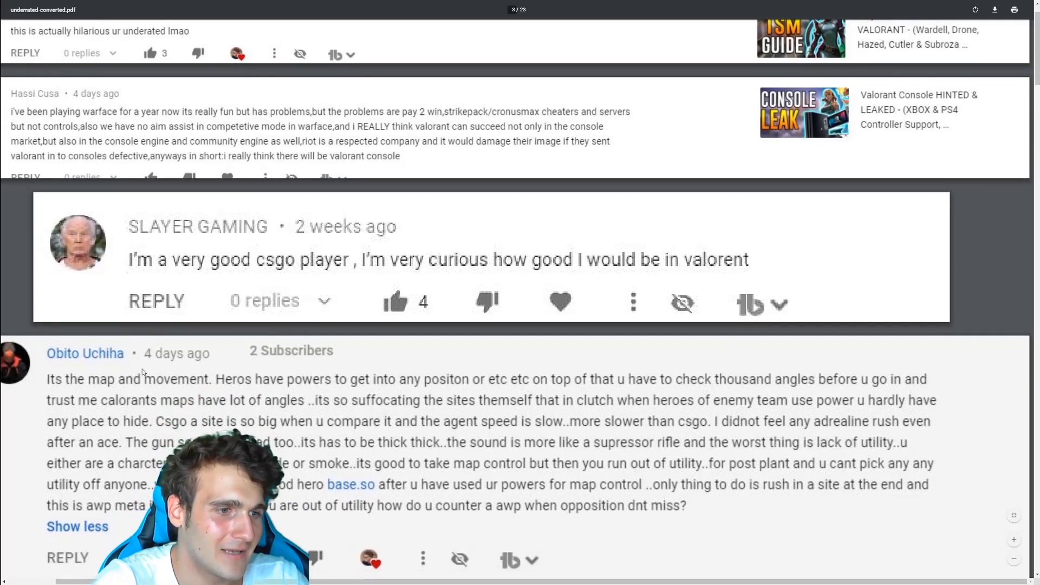
# Scroll past the critique's end to short replies like "are you a pro?".
pyautogui.scroll(-3)
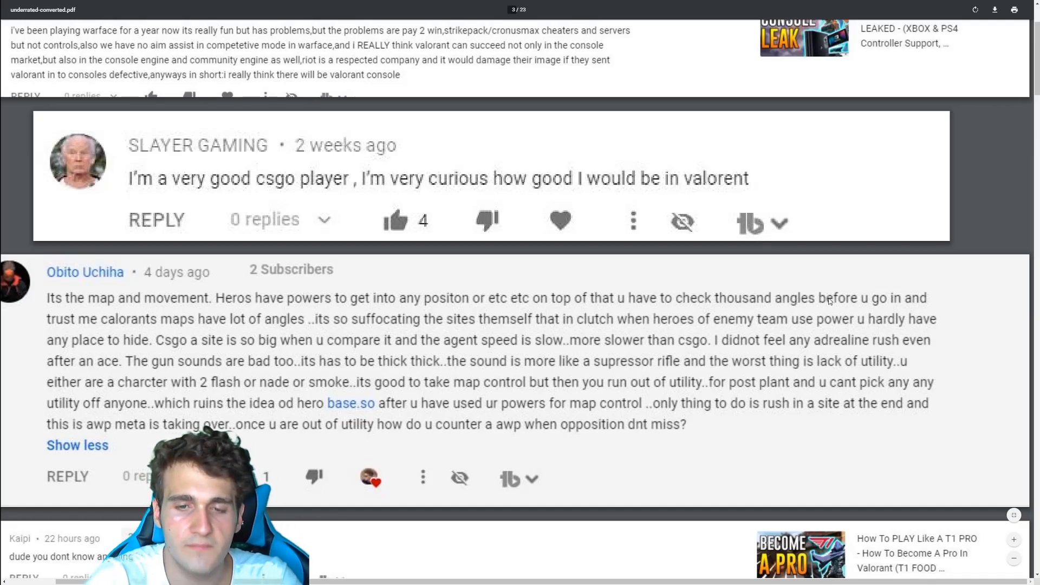
pyautogui.moveTo(186, 342)
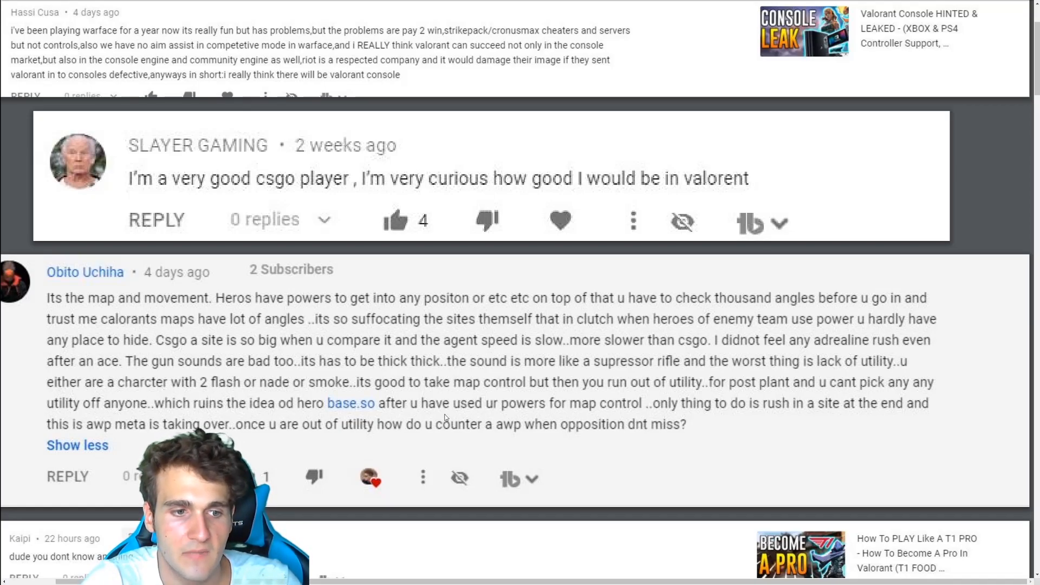
pyautogui.moveTo(615, 405)
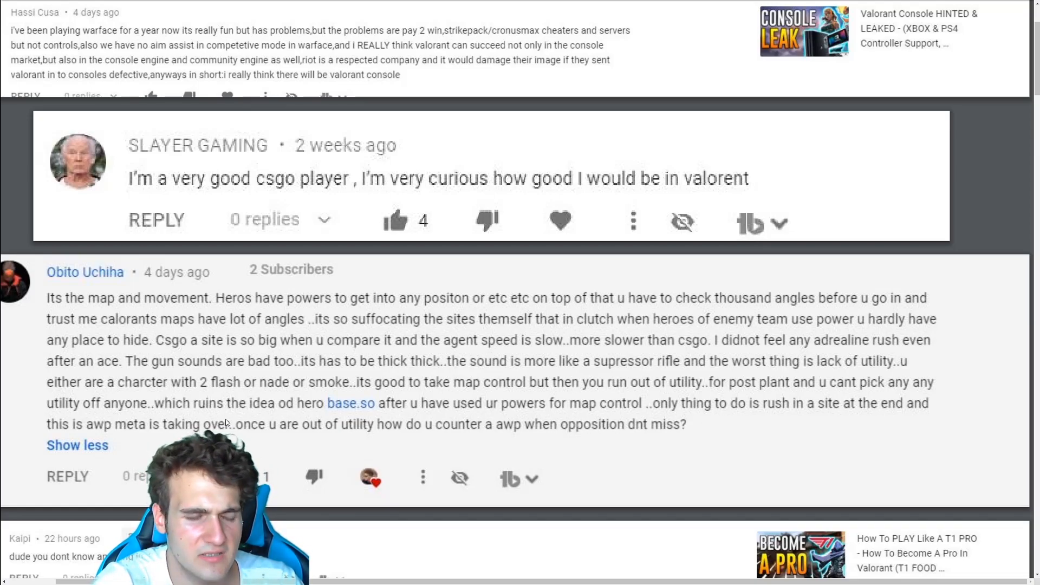
pyautogui.scroll(-3)
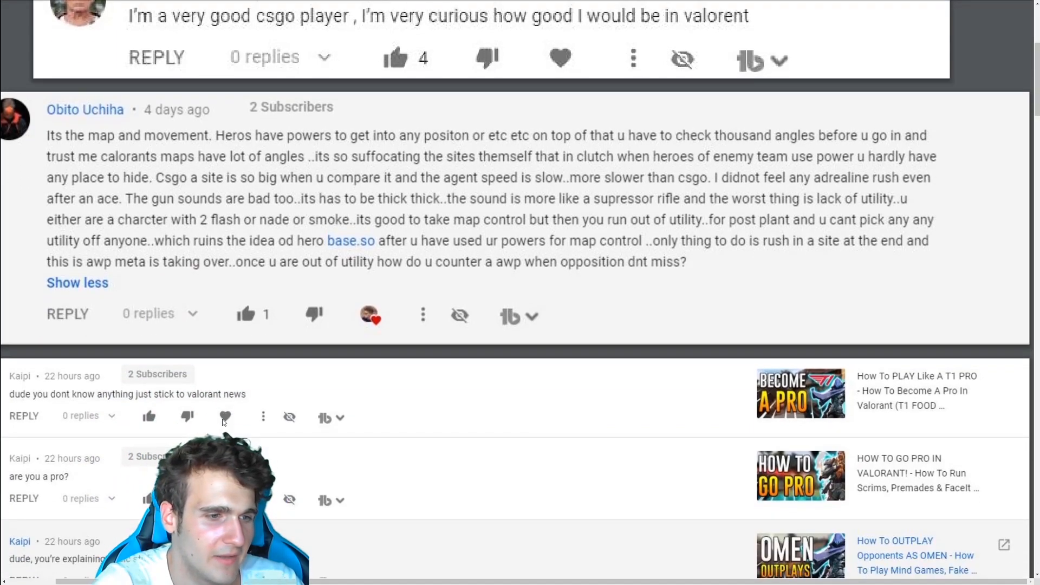
# Scroll past the Xbox-recoil reply to the console aim-assist comment on page 5.
pyautogui.scroll(-3)
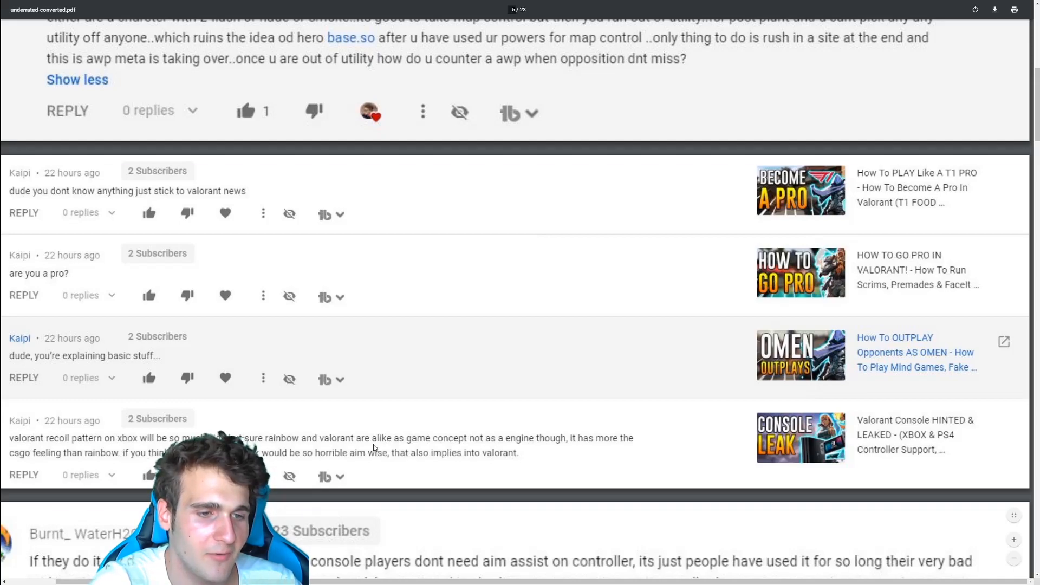
pyautogui.moveTo(572, 448)
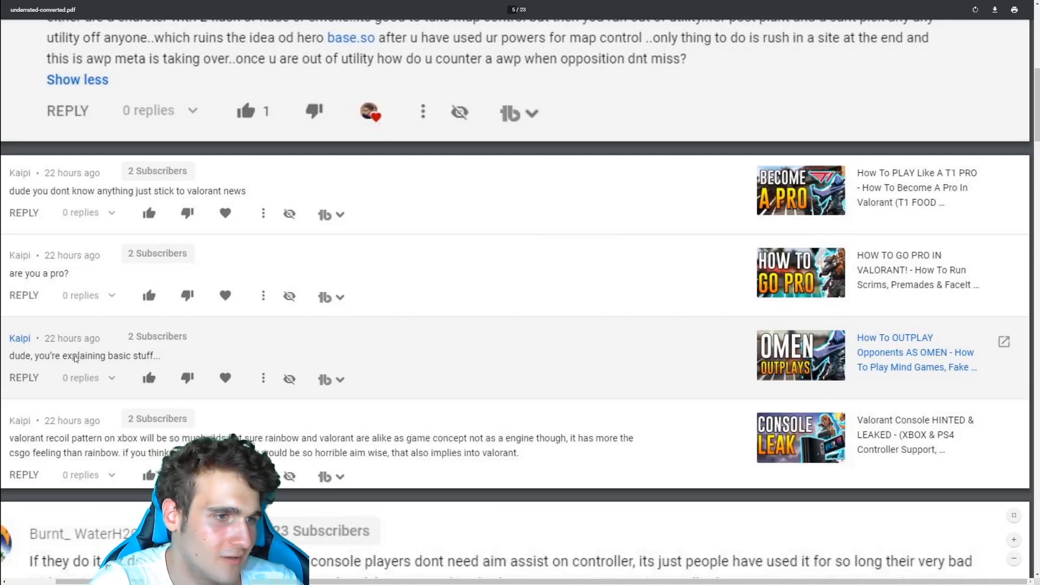
pyautogui.moveTo(84, 277)
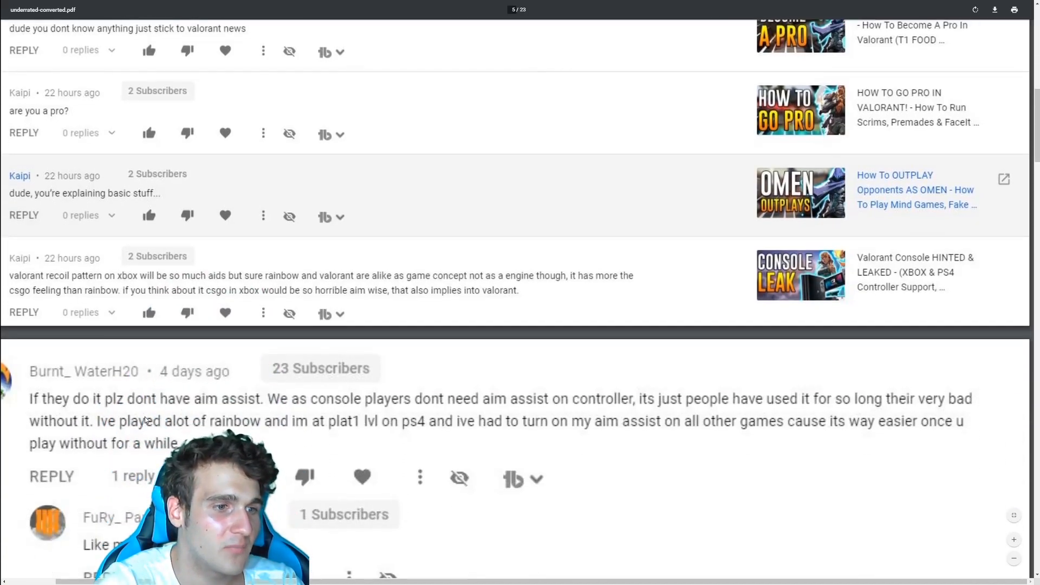
# Scroll to page 7, past the "Like me XD" reply to the annoying comment.
pyautogui.scroll(-3)
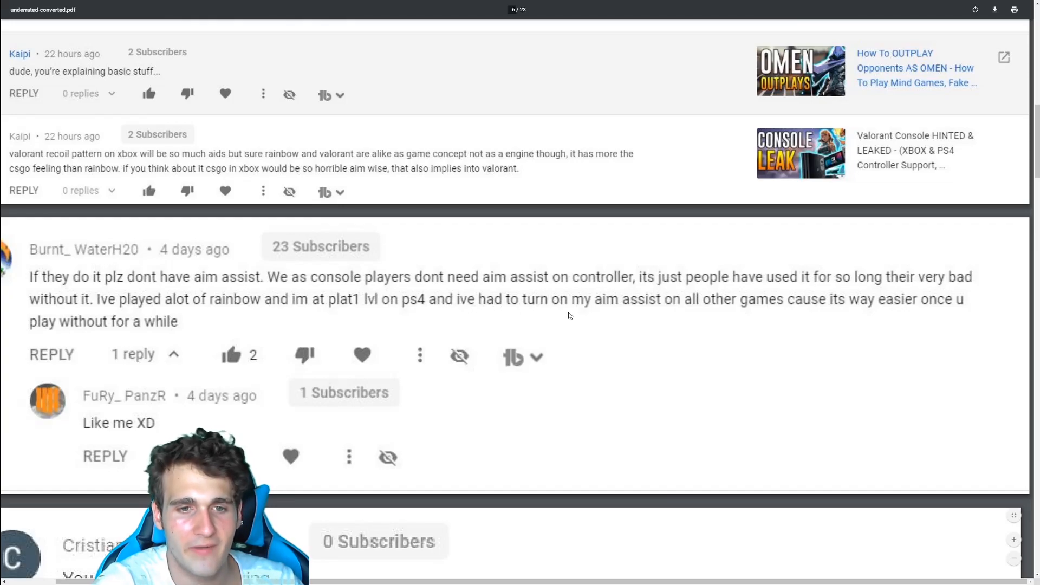
pyautogui.moveTo(754, 307)
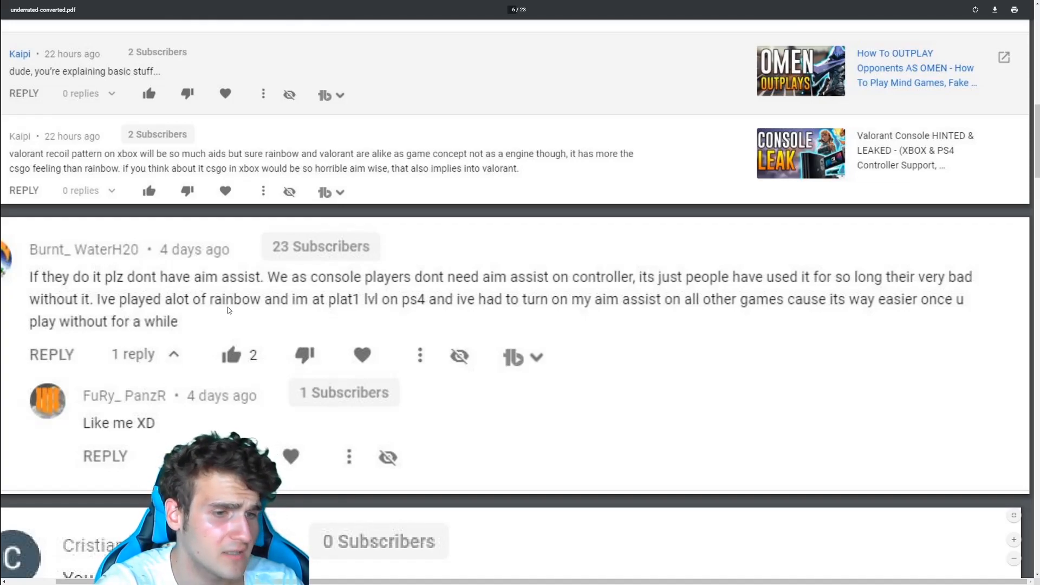
pyautogui.scroll(-3)
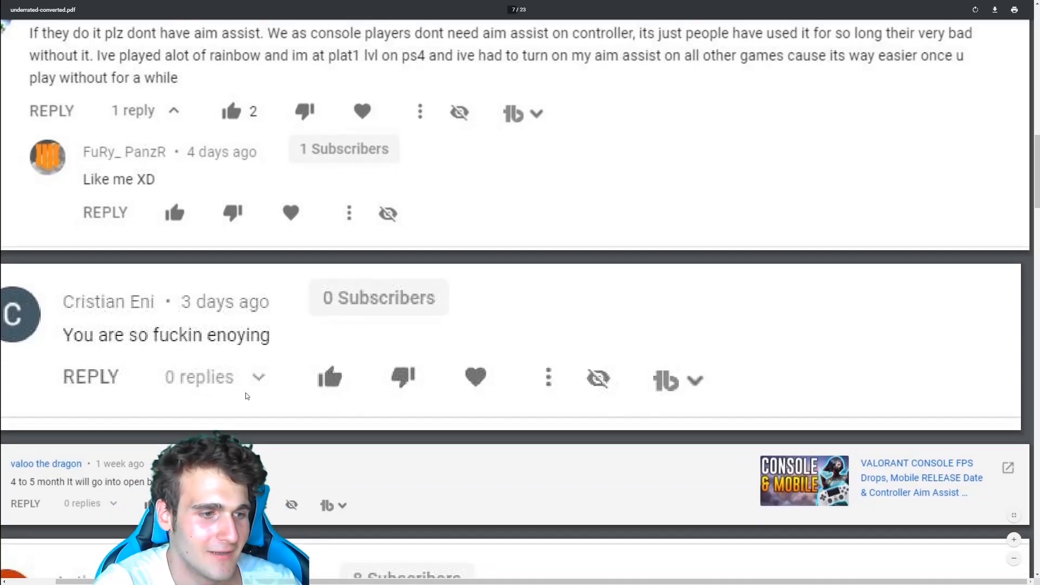
# Scroll past the beta-timing reply to the 0:46 comment and "no u weirdo" reply.
pyautogui.scroll(-3)
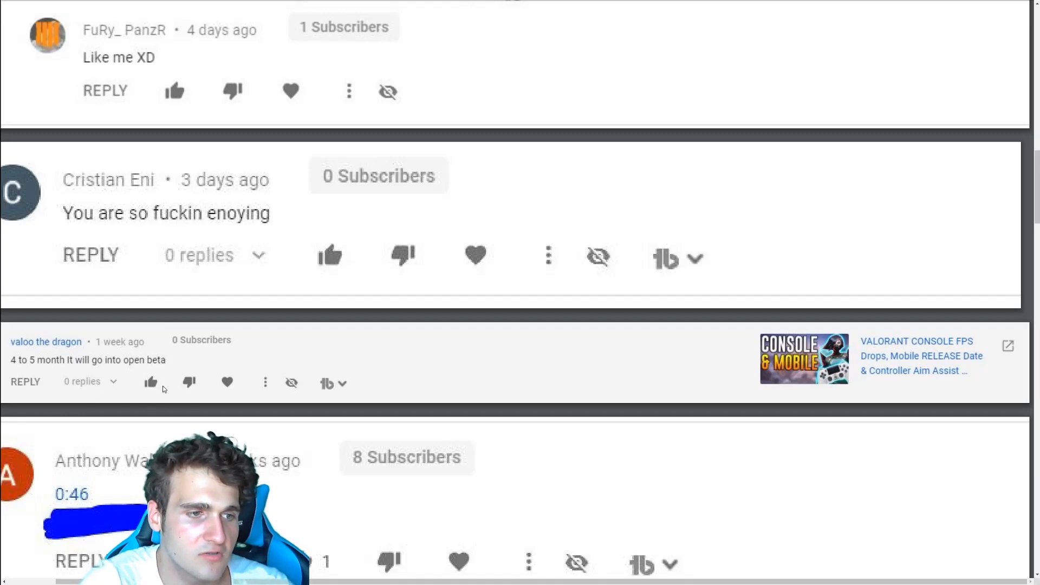
pyautogui.scroll(-3)
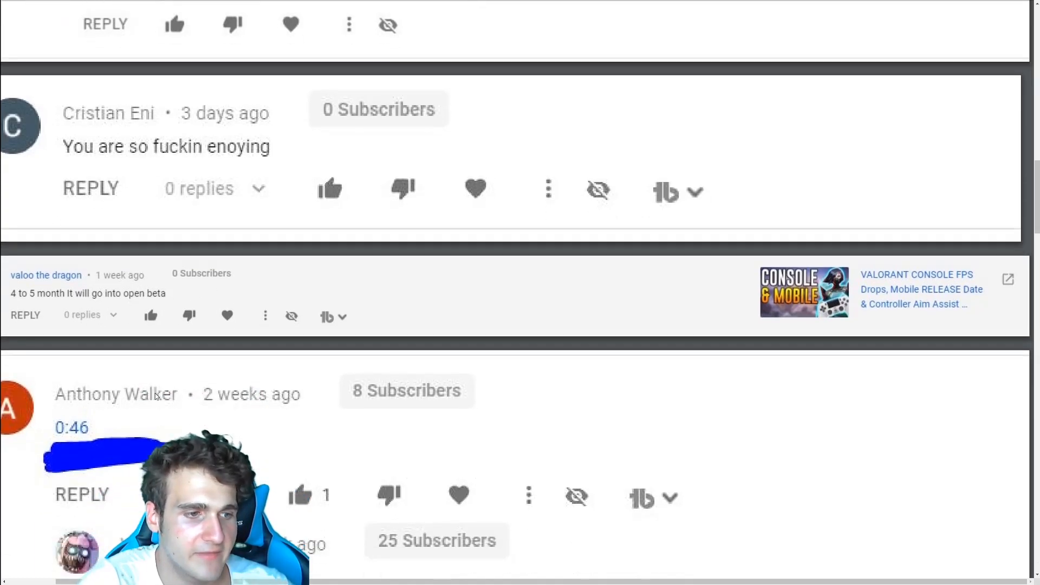
pyautogui.scroll(-3)
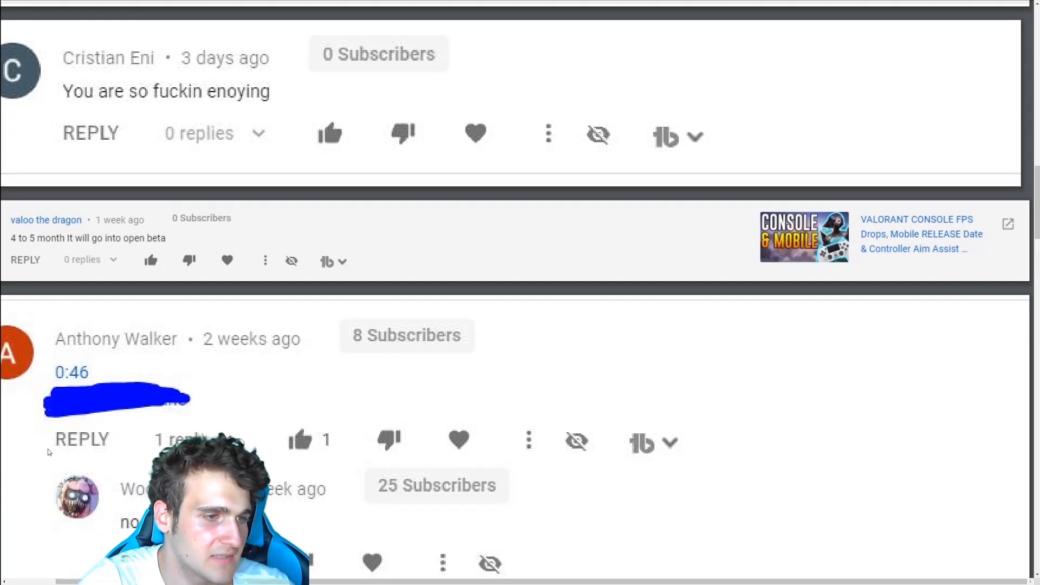
pyautogui.moveTo(66, 357)
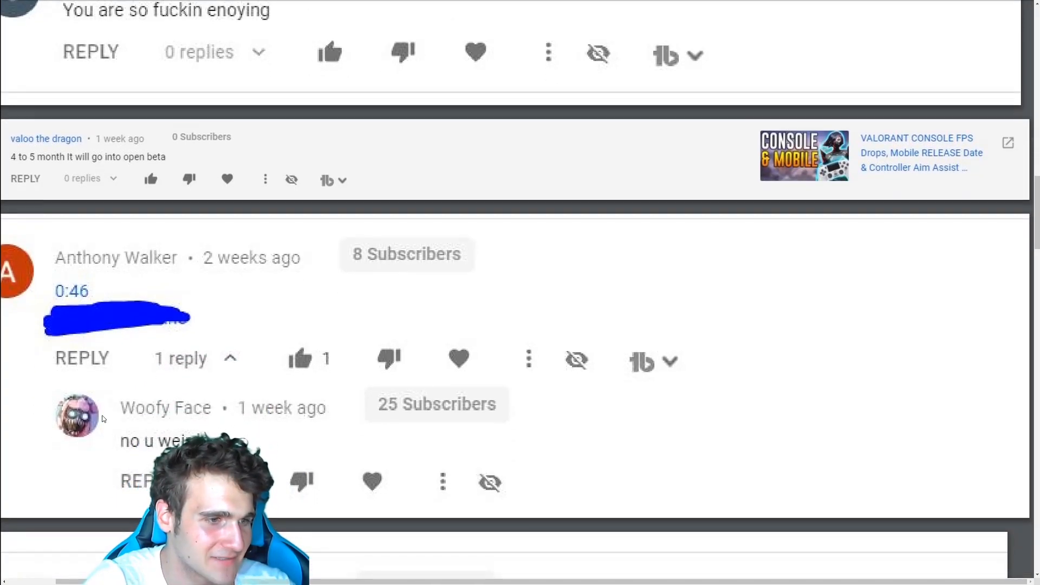
# Scroll to page 12 showing "FORTNITE IS DYING" and the rebuttal beneath it.
pyautogui.scroll(-3)
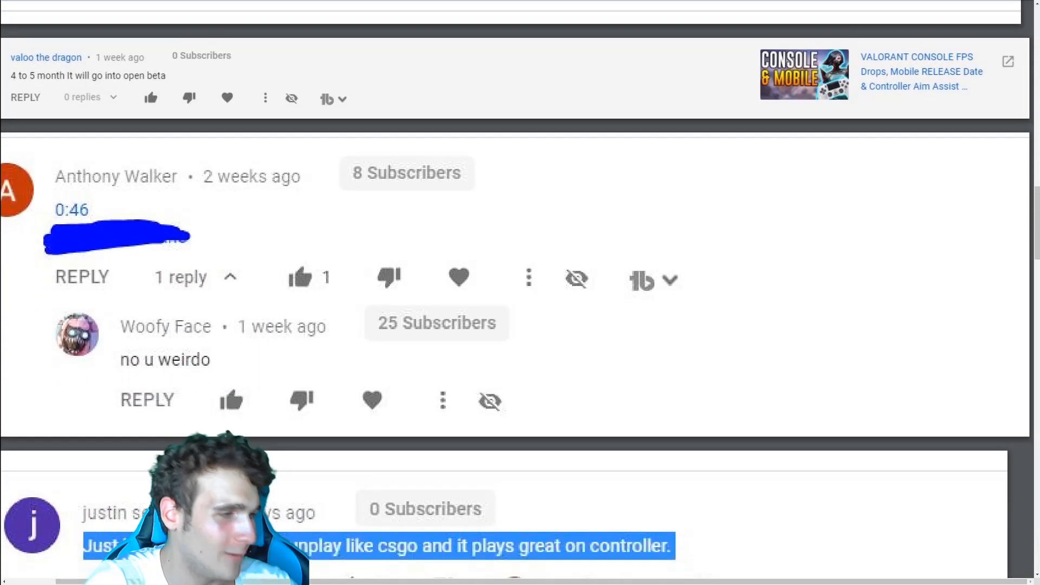
pyautogui.scroll(-3)
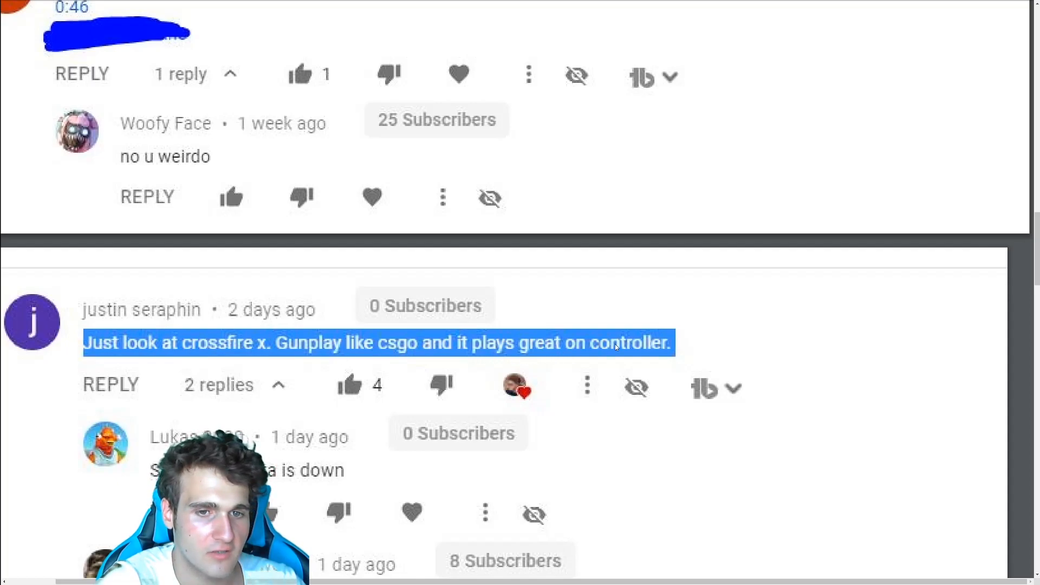
pyautogui.scroll(-3)
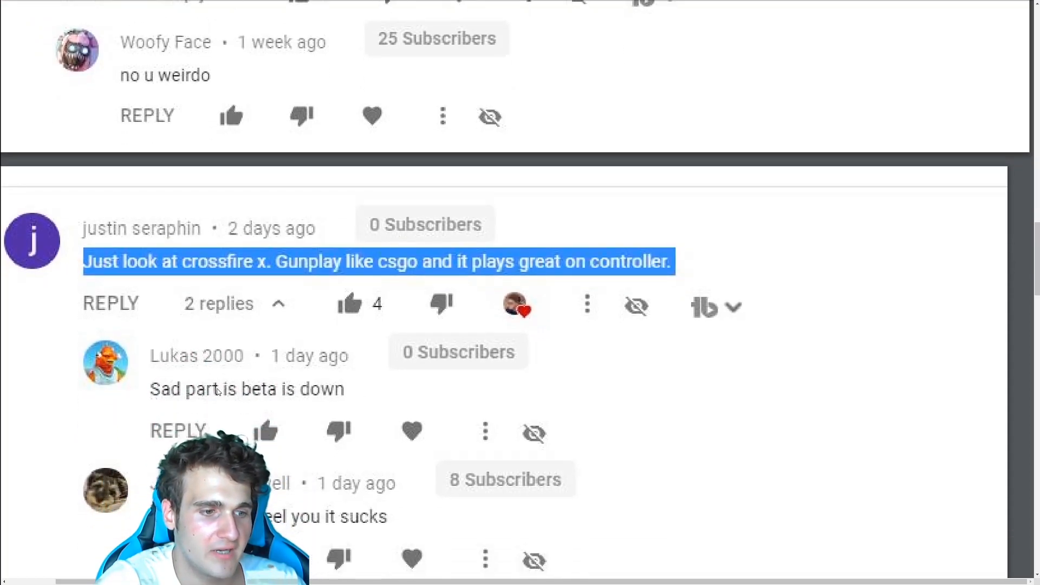
pyautogui.scroll(-3)
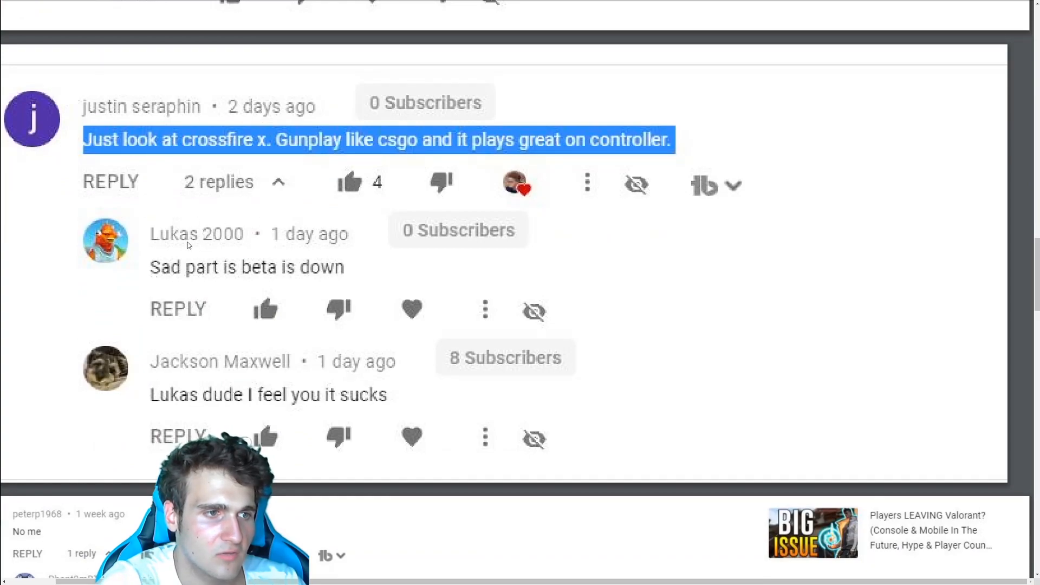
pyautogui.scroll(-3)
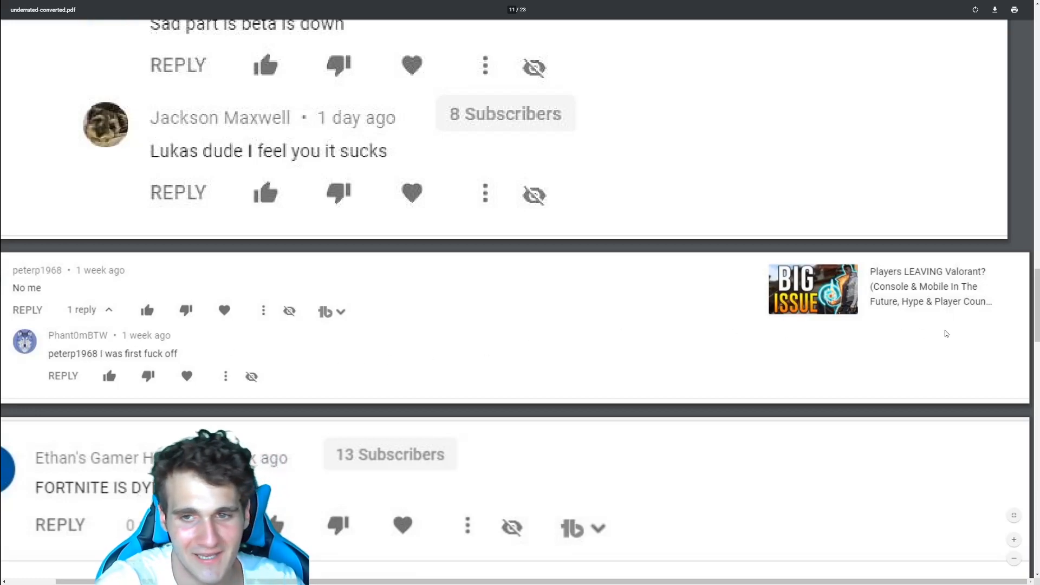
pyautogui.scroll(-3)
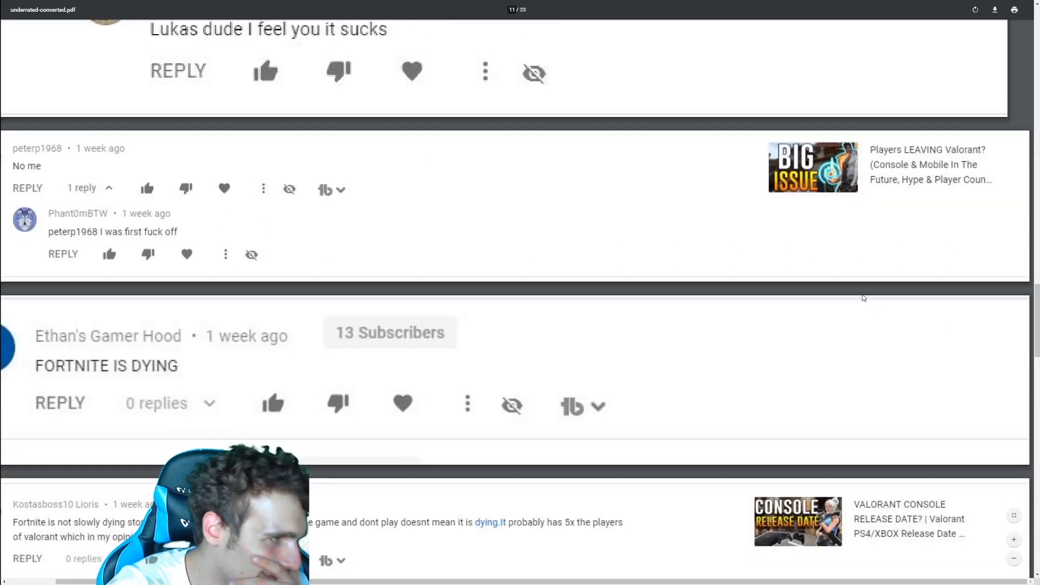
pyautogui.scroll(-3)
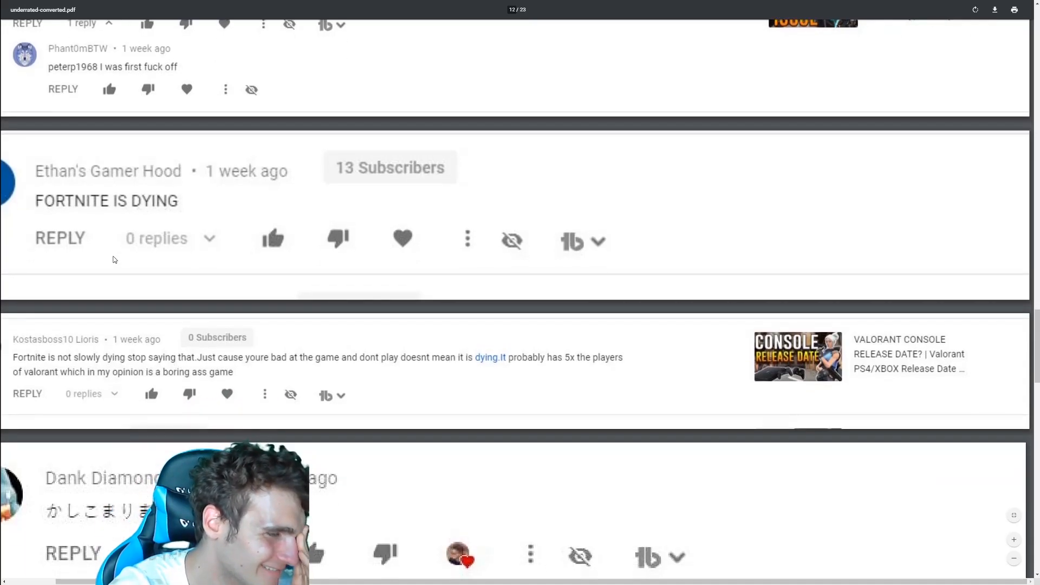
# Scroll page 14 until "Yessir" sits near the top above "Onlyfans when?".
pyautogui.scroll(-3)
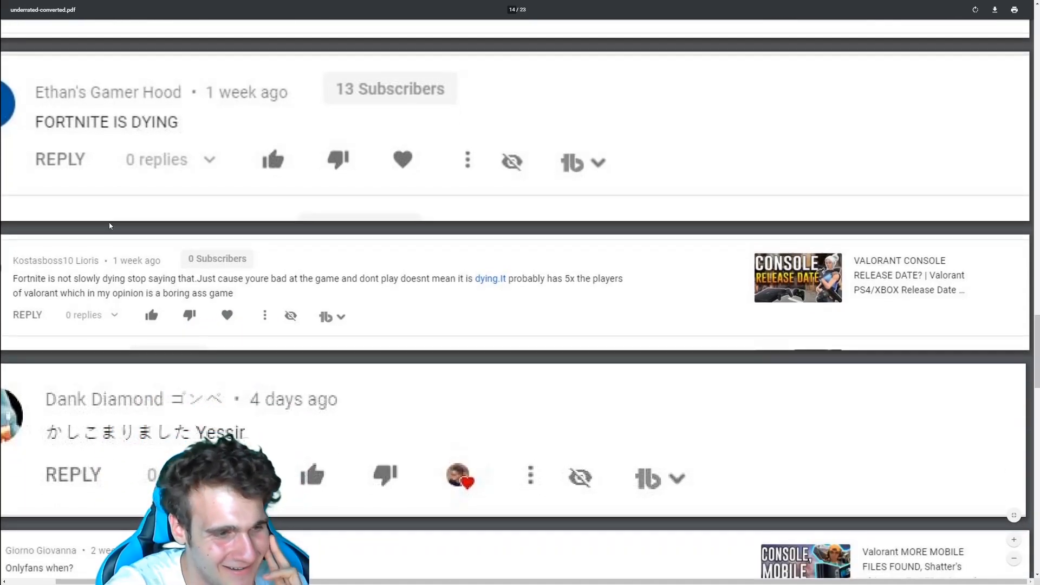
pyautogui.scroll(-3)
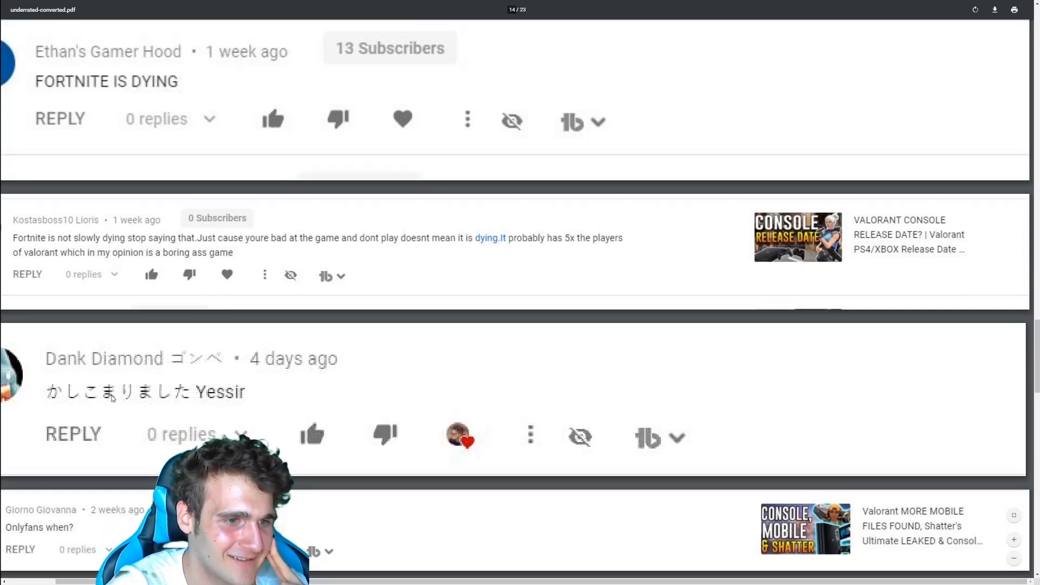
pyautogui.scroll(-3)
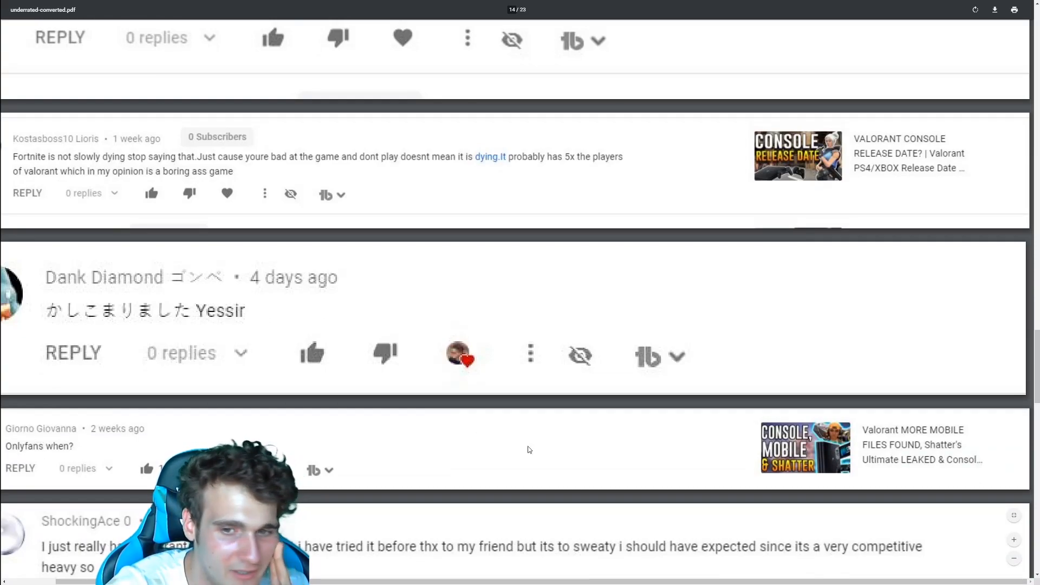
pyautogui.scroll(-3)
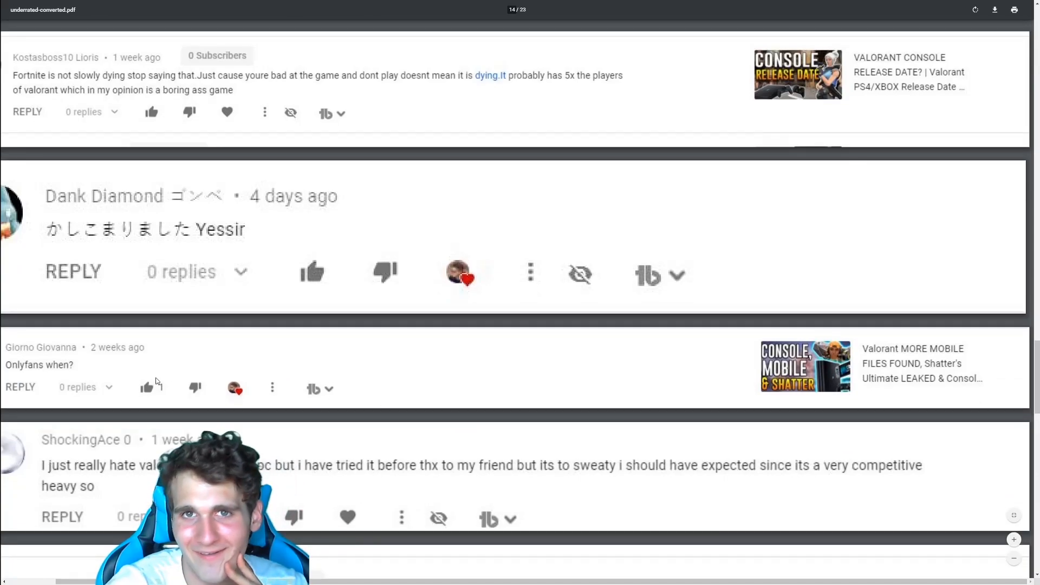
# Scroll slightly to centre the hating-Valorant-without-a-PC comment below the sweaty complaint.
pyautogui.scroll(-3)
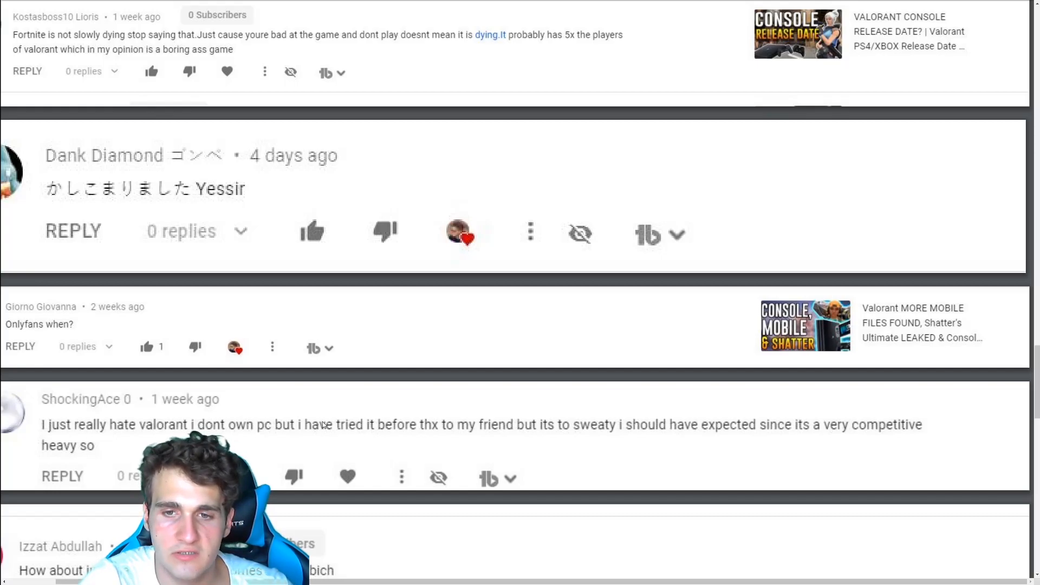
pyautogui.moveTo(321, 529)
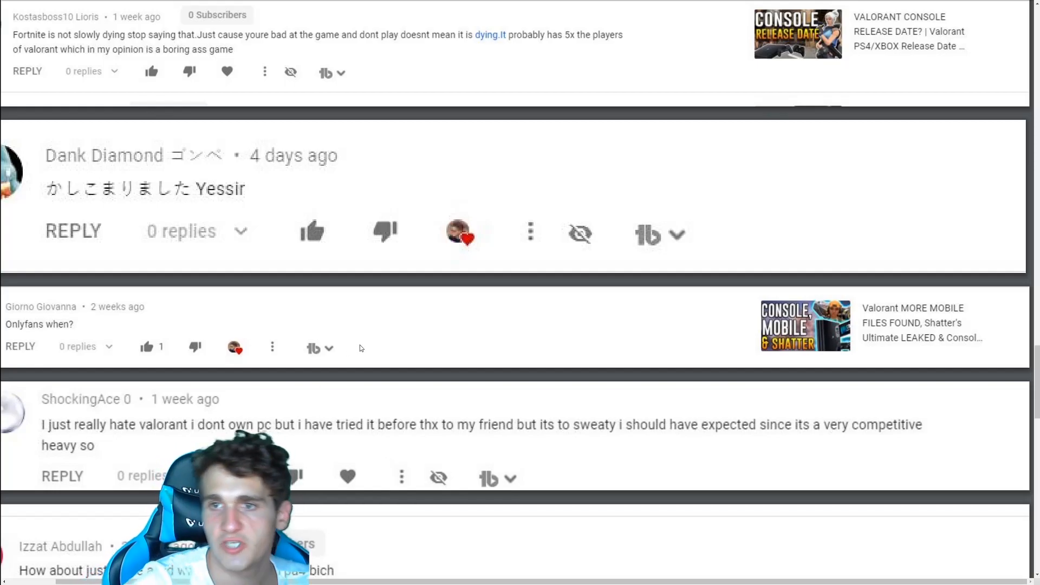
pyautogui.scroll(-3)
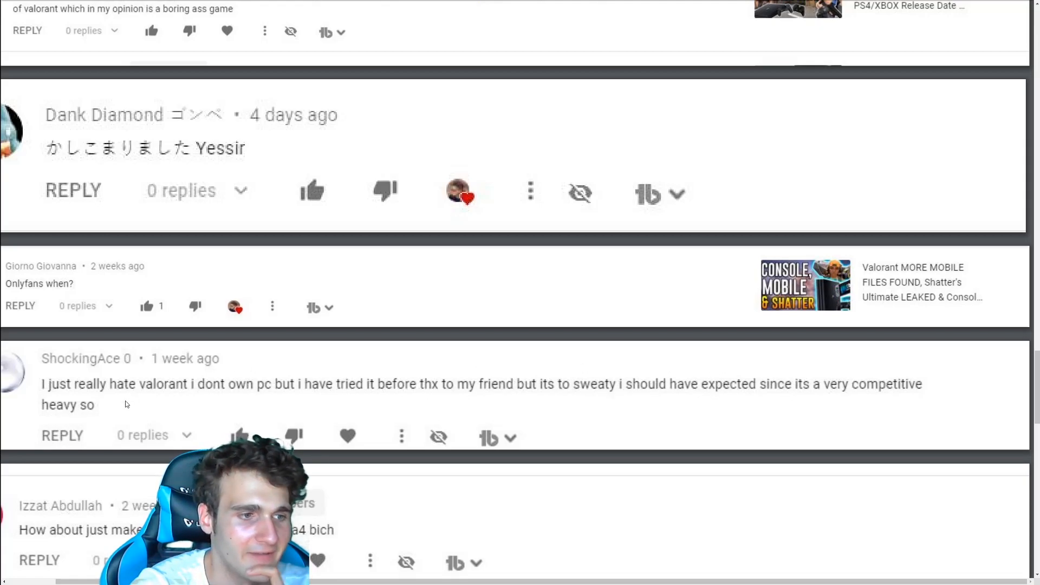
# Scroll past two "That game is bad" comments to the insult and thank-you comment.
pyautogui.scroll(-3)
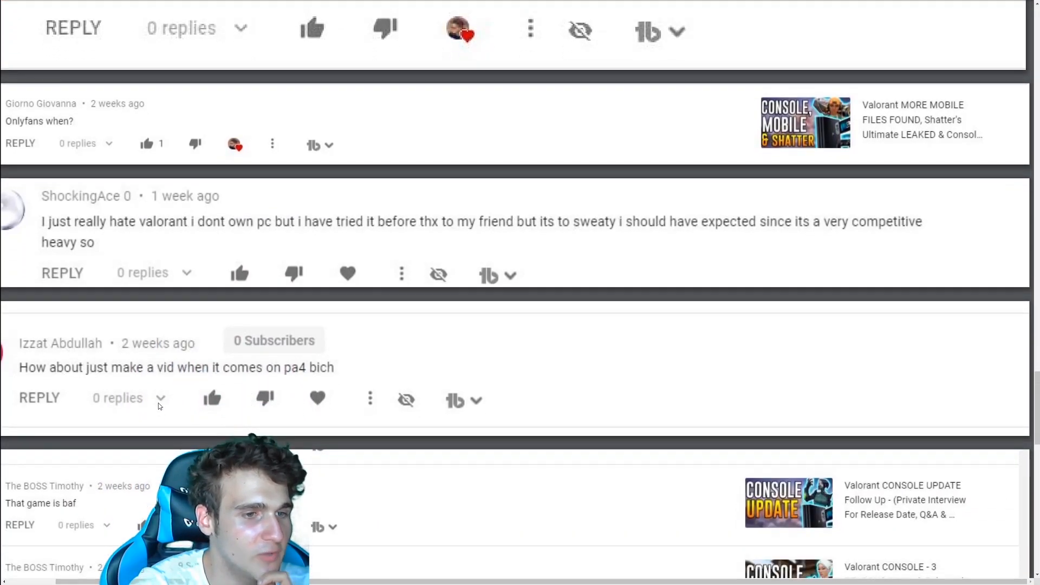
pyautogui.scroll(-3)
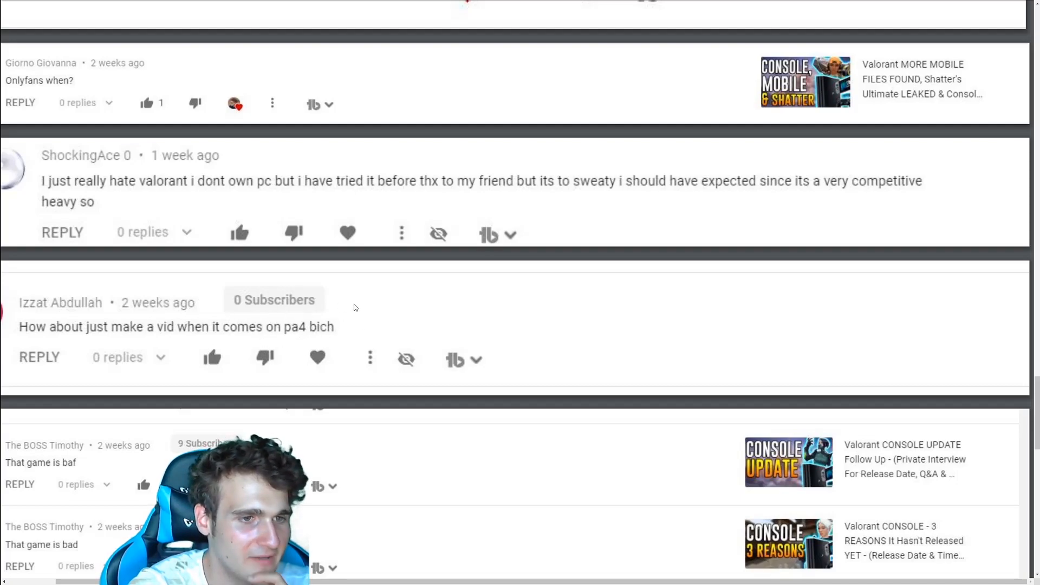
pyautogui.scroll(-3)
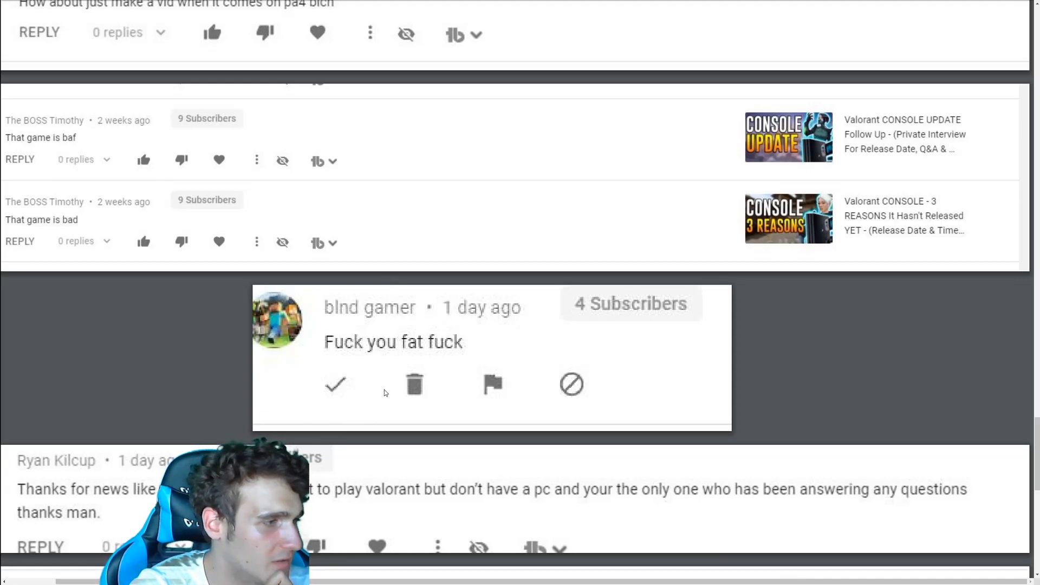
pyautogui.moveTo(420, 319)
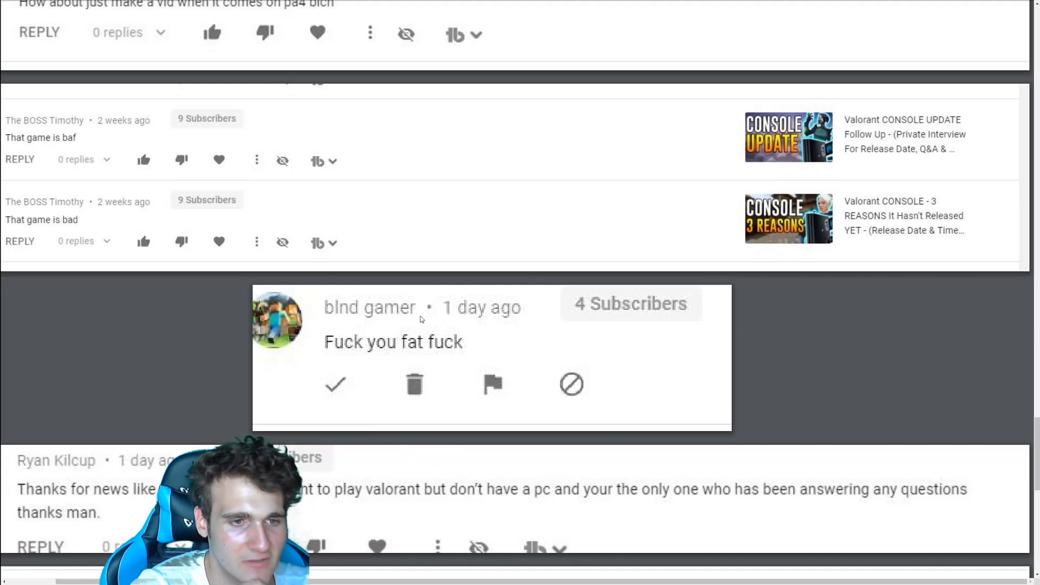
# Scroll past the mouse-and-keyboard aim-assist comment to centre the CS:GO pro comment.
pyautogui.scroll(-3)
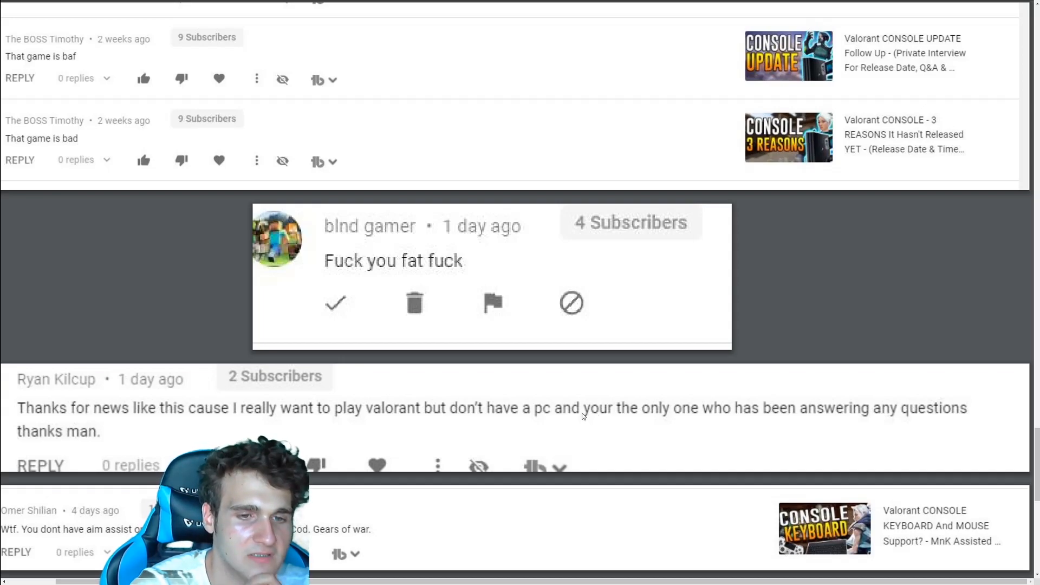
pyautogui.moveTo(833, 423)
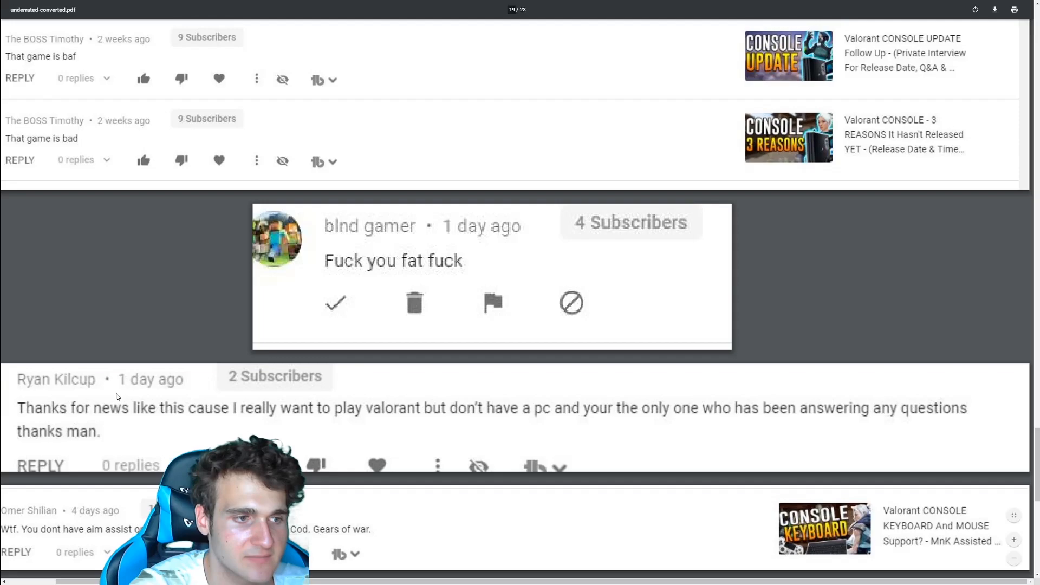
pyautogui.scroll(-3)
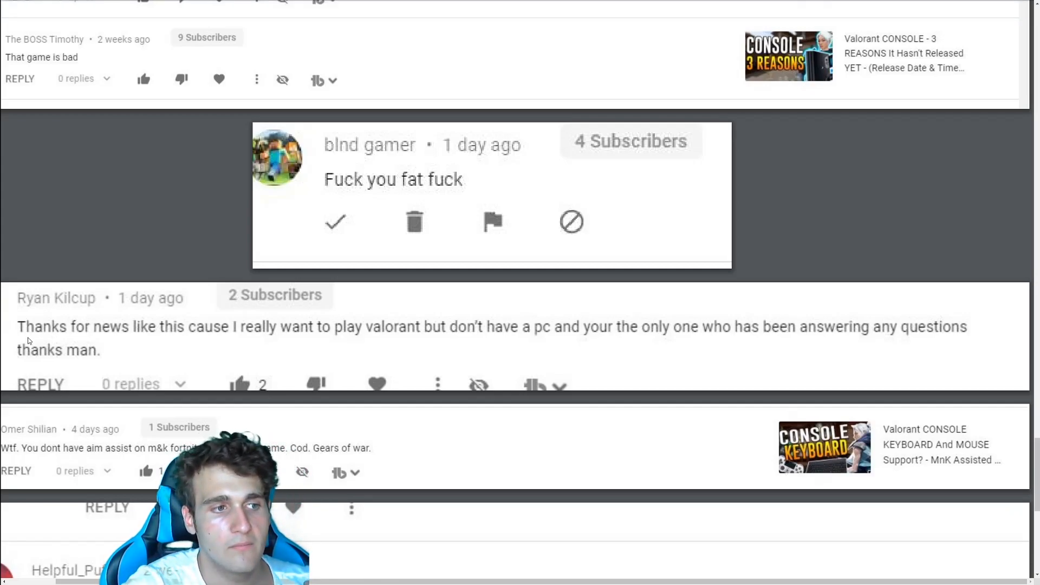
pyautogui.moveTo(171, 255)
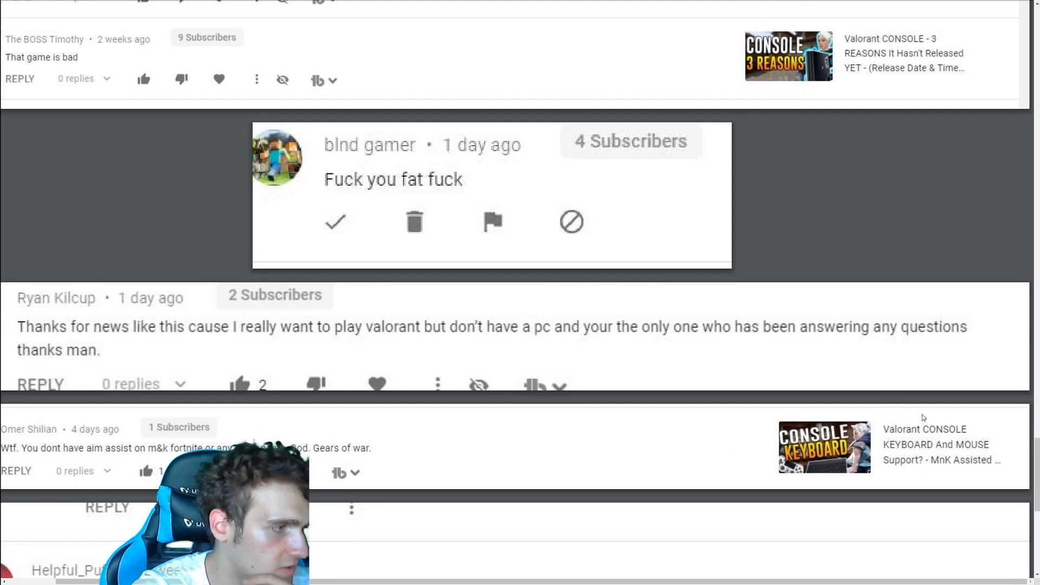
pyautogui.scroll(-3)
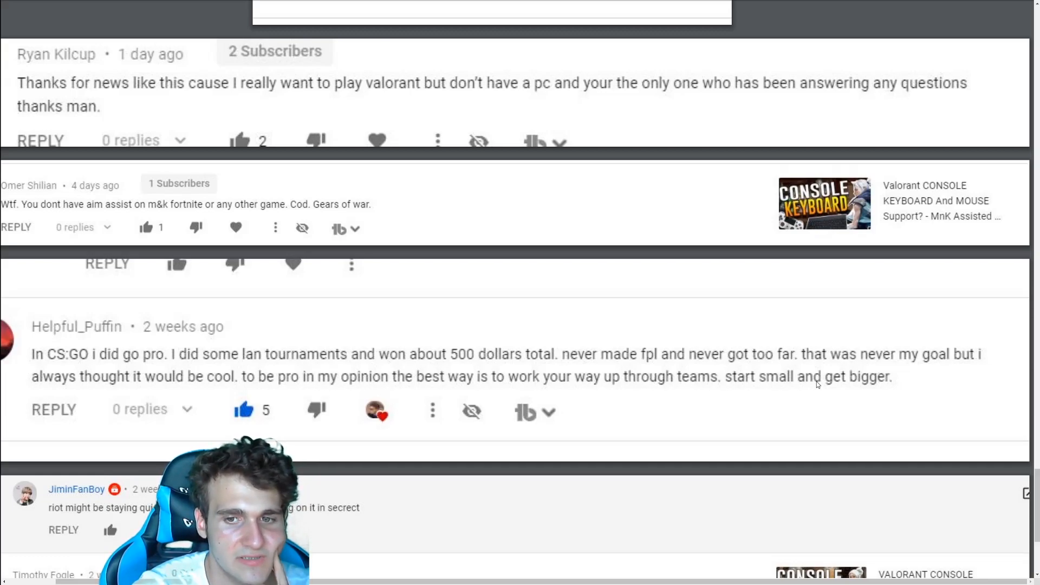
# Scroll down to page 22's comments on a secret Valorant console build and Siege aim assist.
pyautogui.scroll(-3)
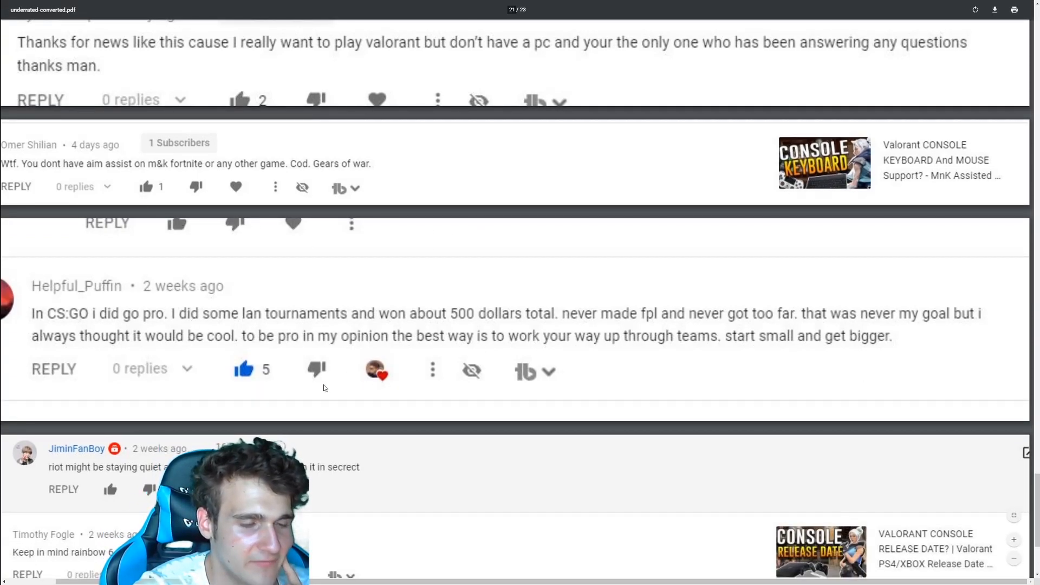
pyautogui.scroll(-3)
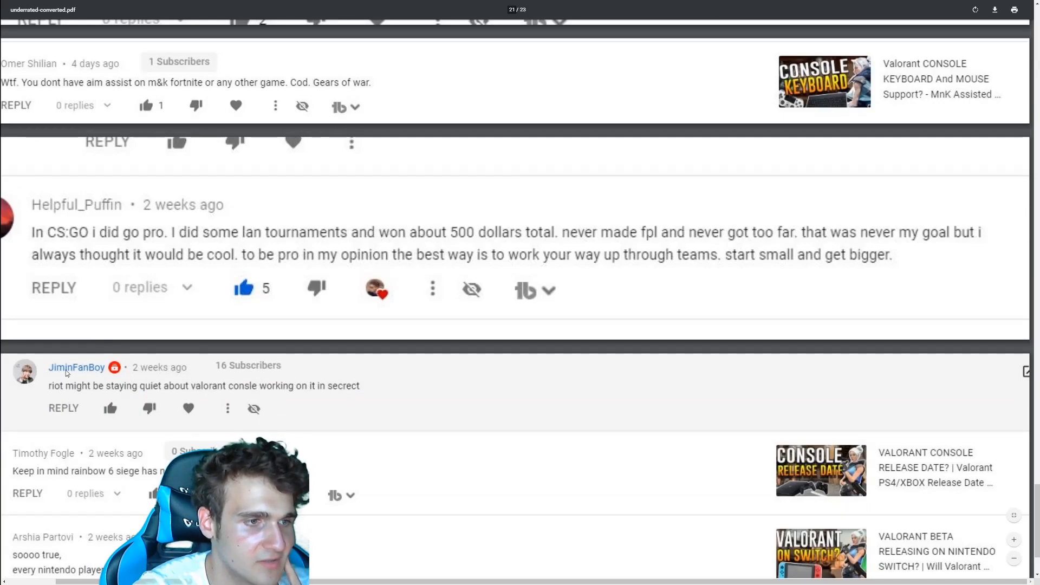
pyautogui.scroll(-3)
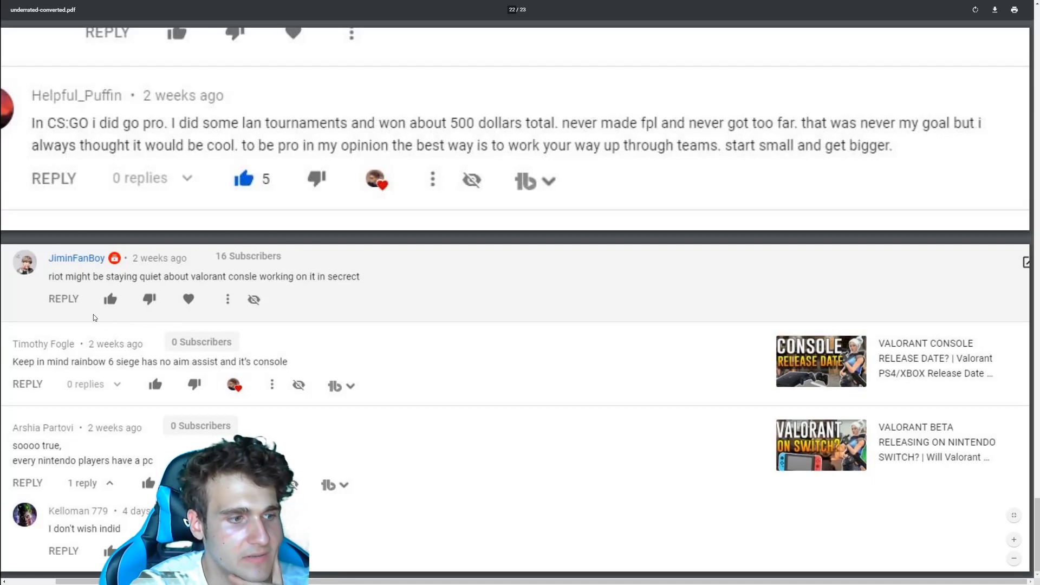
pyautogui.moveTo(78, 247)
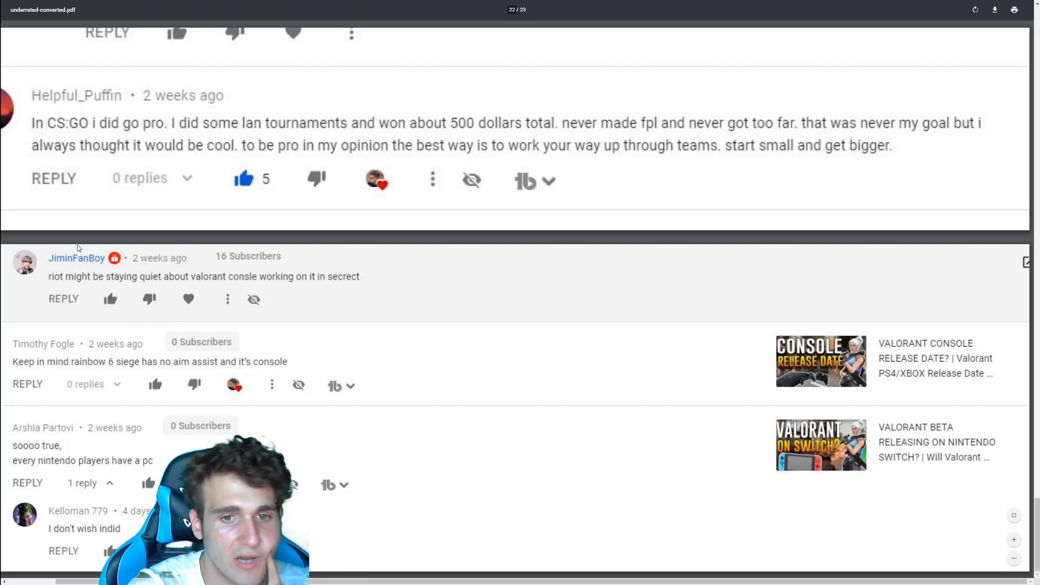
pyautogui.moveTo(35, 252)
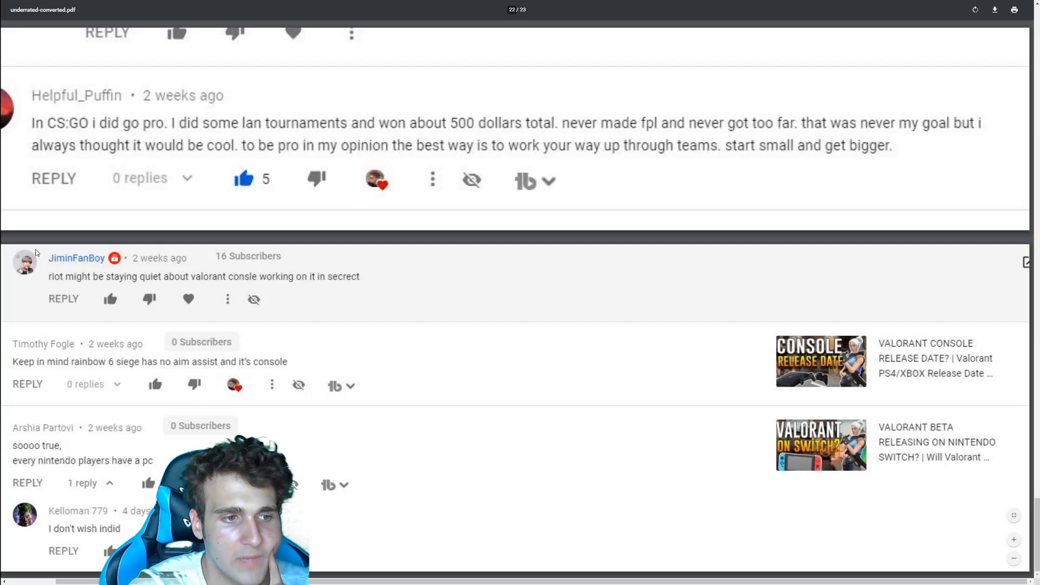